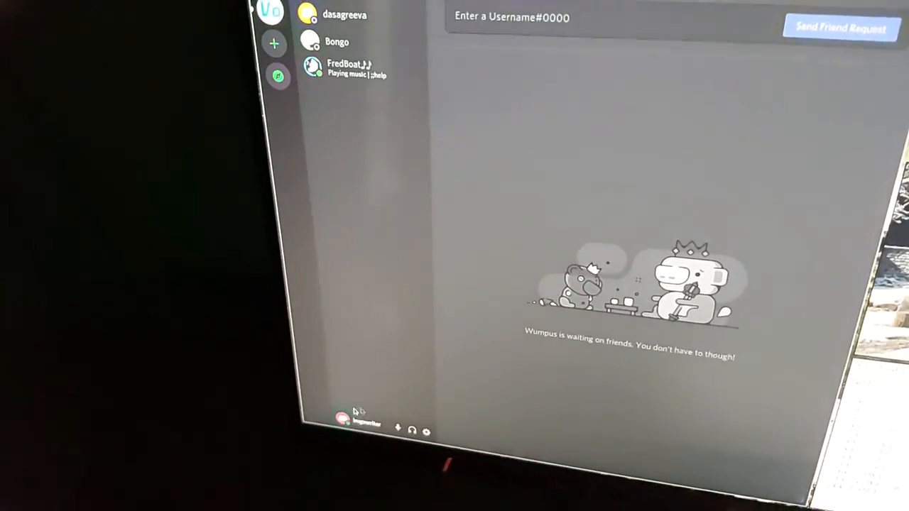
Step: Show the BetterDiscord settings page with Emote System and Public Servers toggles visible
click(426, 431)
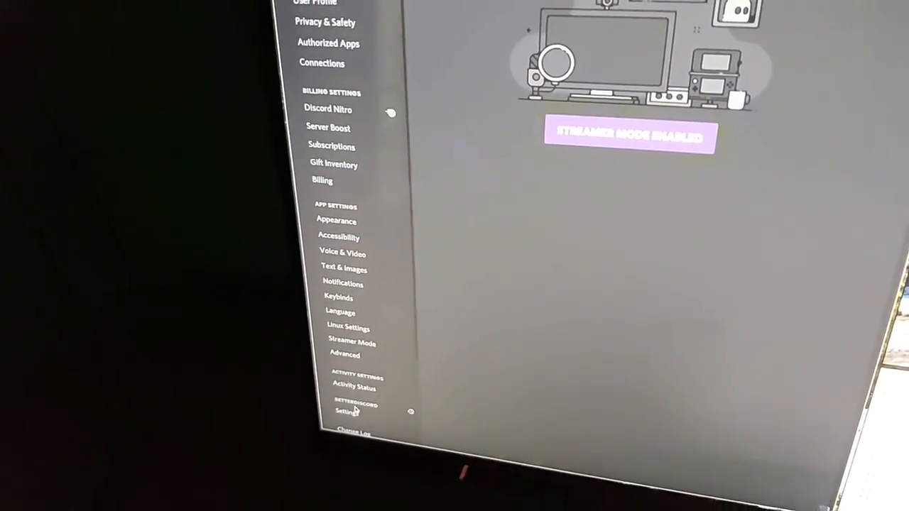
click(336, 412)
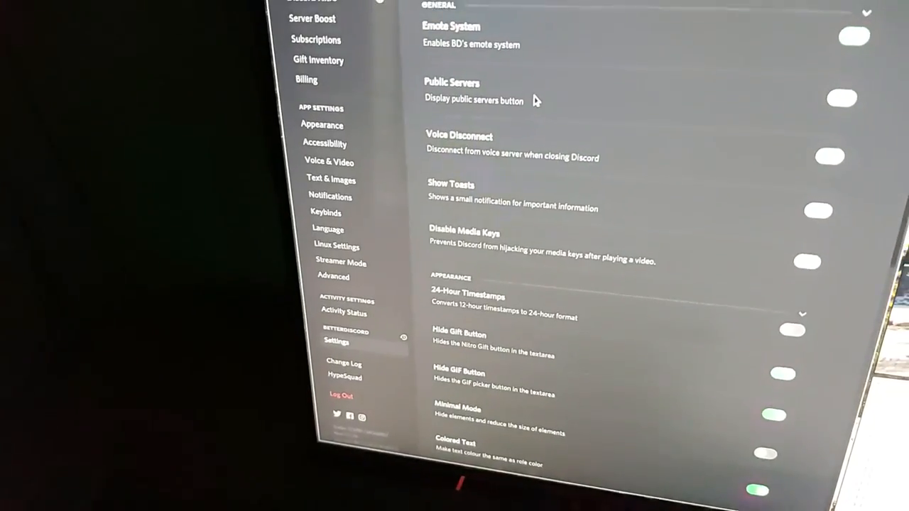